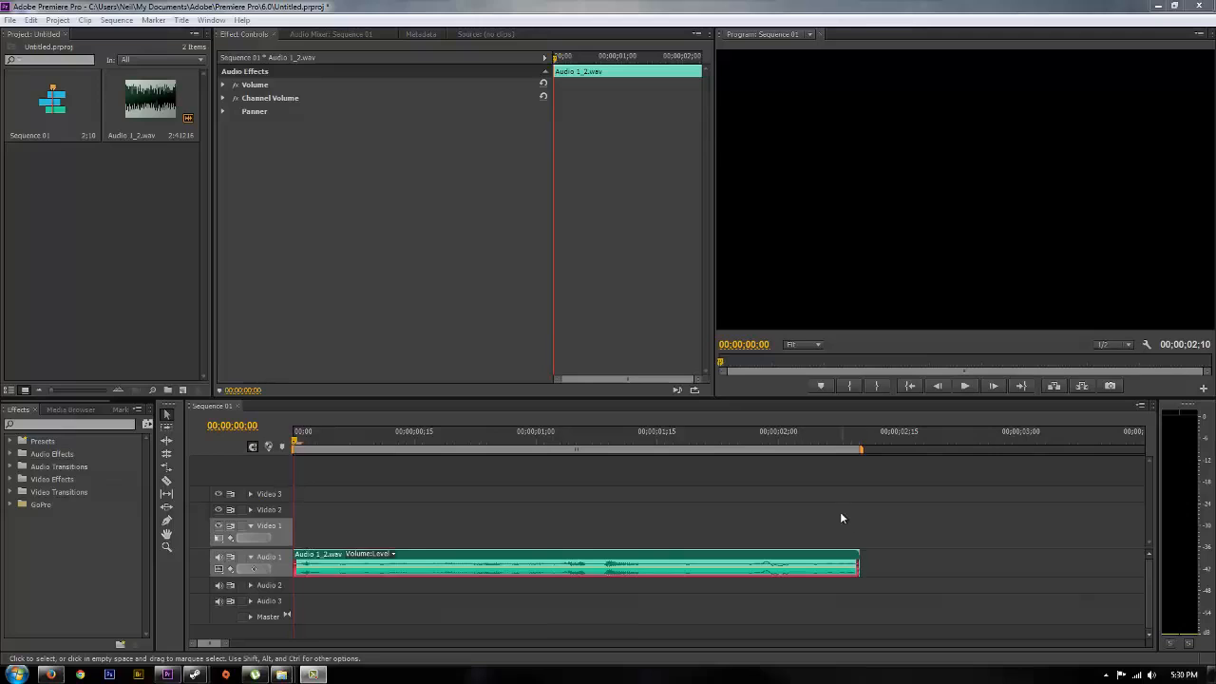
mouse_move(440, 475)
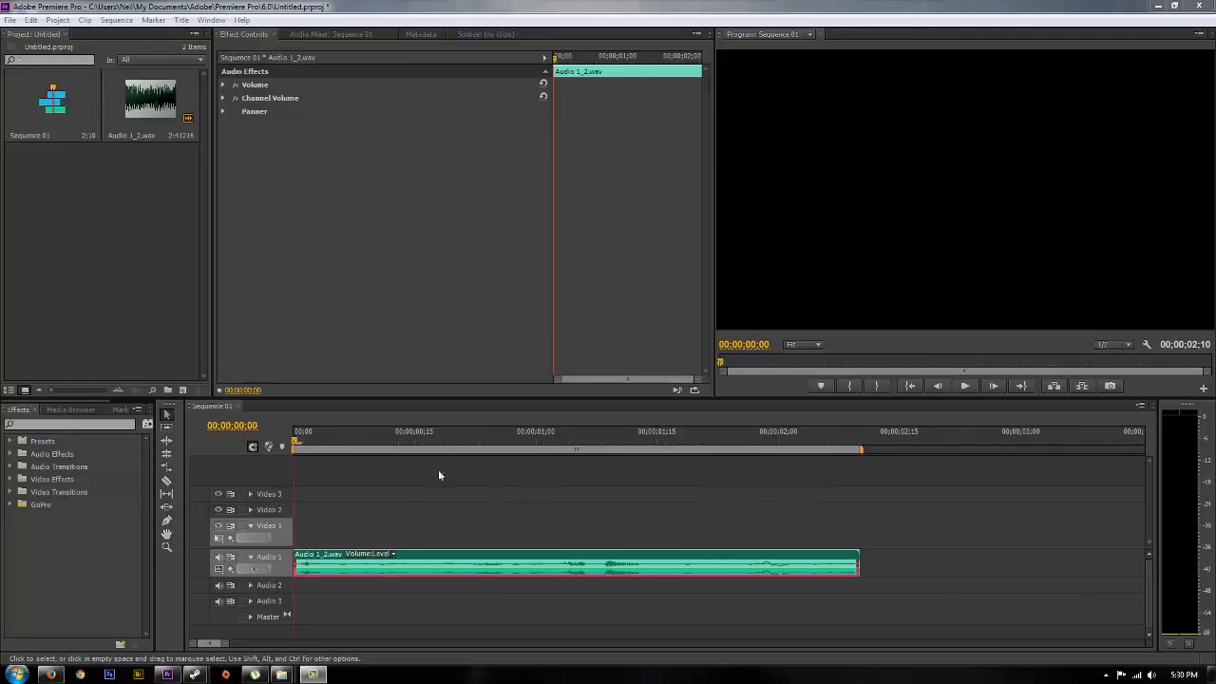
mouse_move(768, 494)
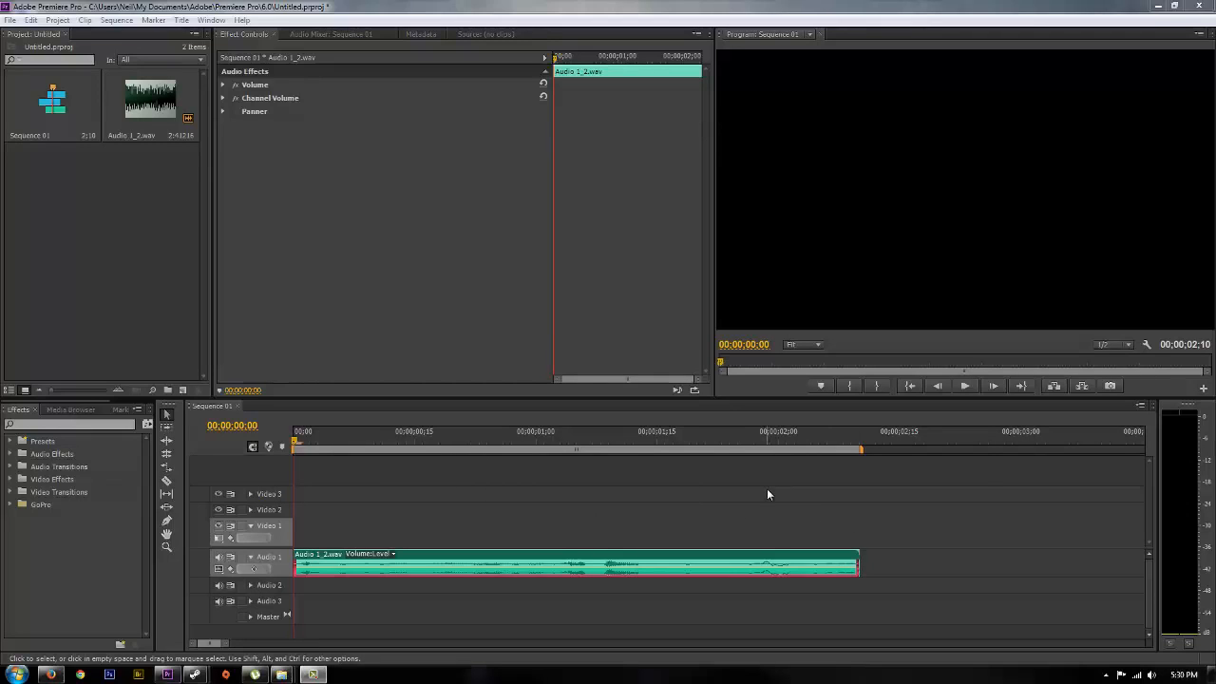
mouse_move(477, 494)
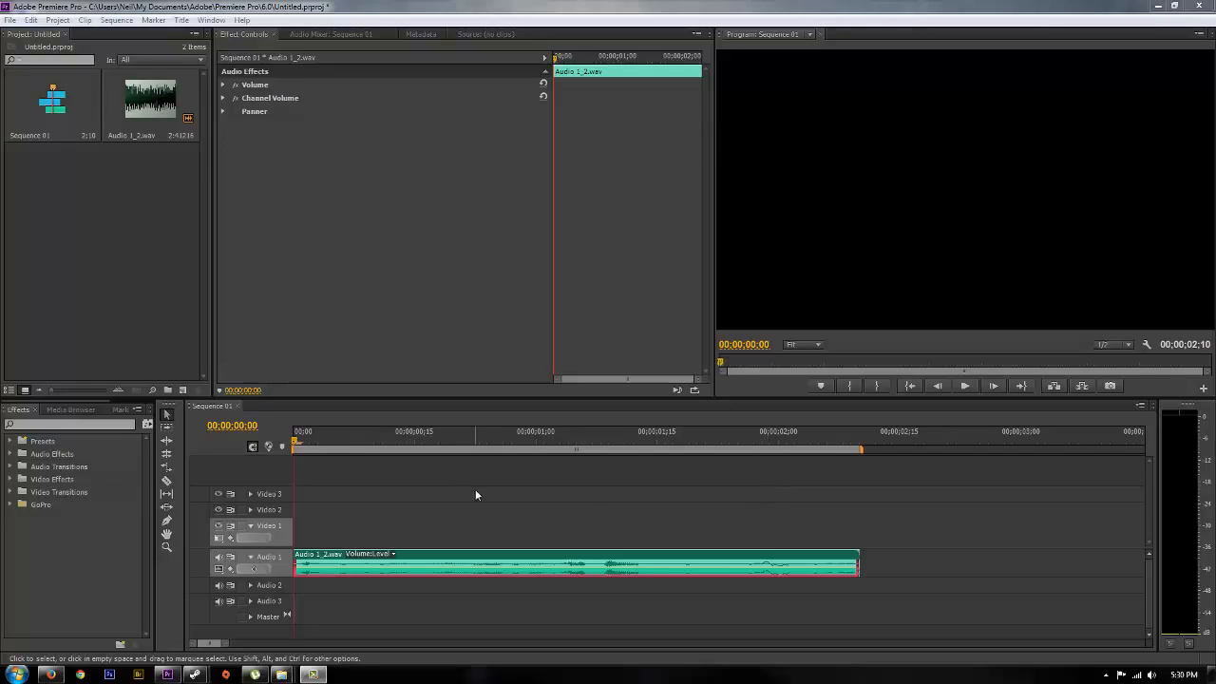
Deselect the audio clip and bring up the New Item list in the Project panel
click(965, 383)
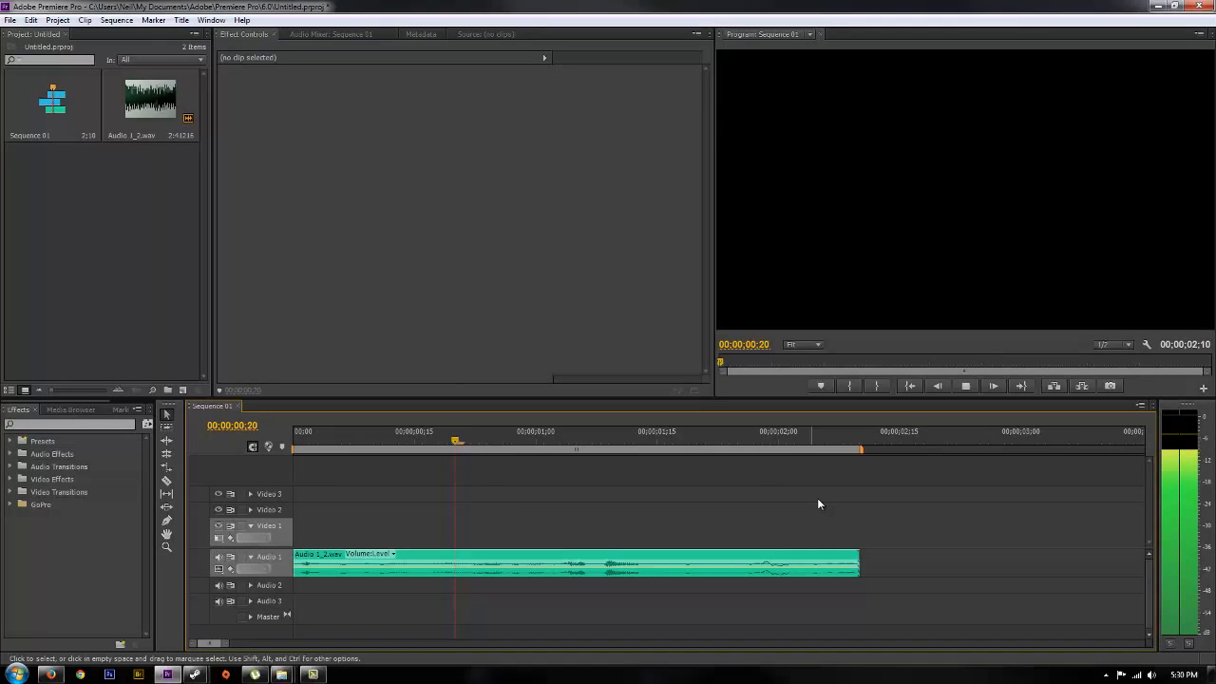
click(813, 444)
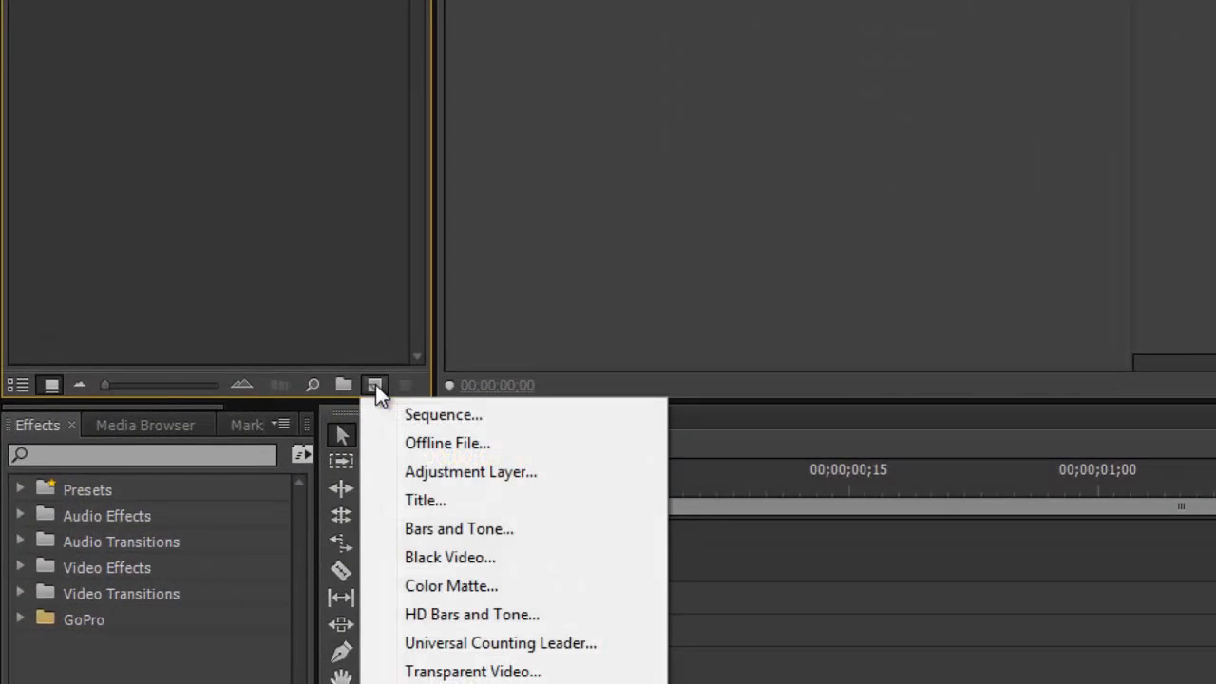
Create a new 1920×1080 title, Title 01, and confirm its settings
click(425, 500)
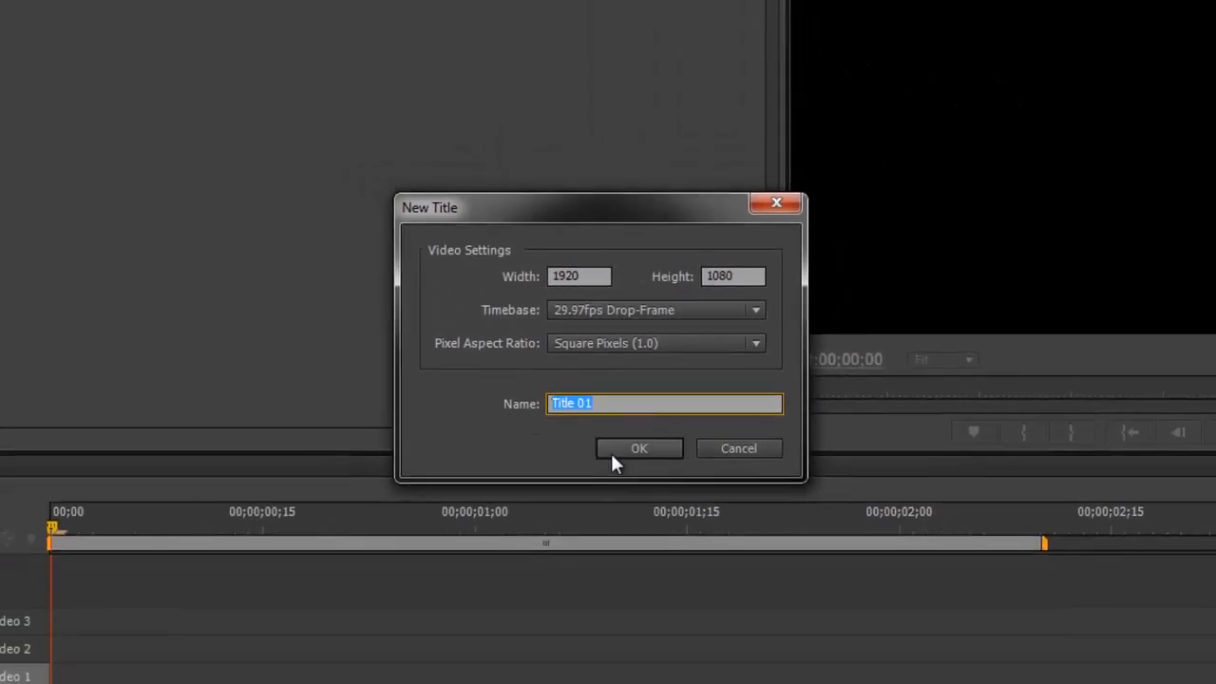
click(638, 448)
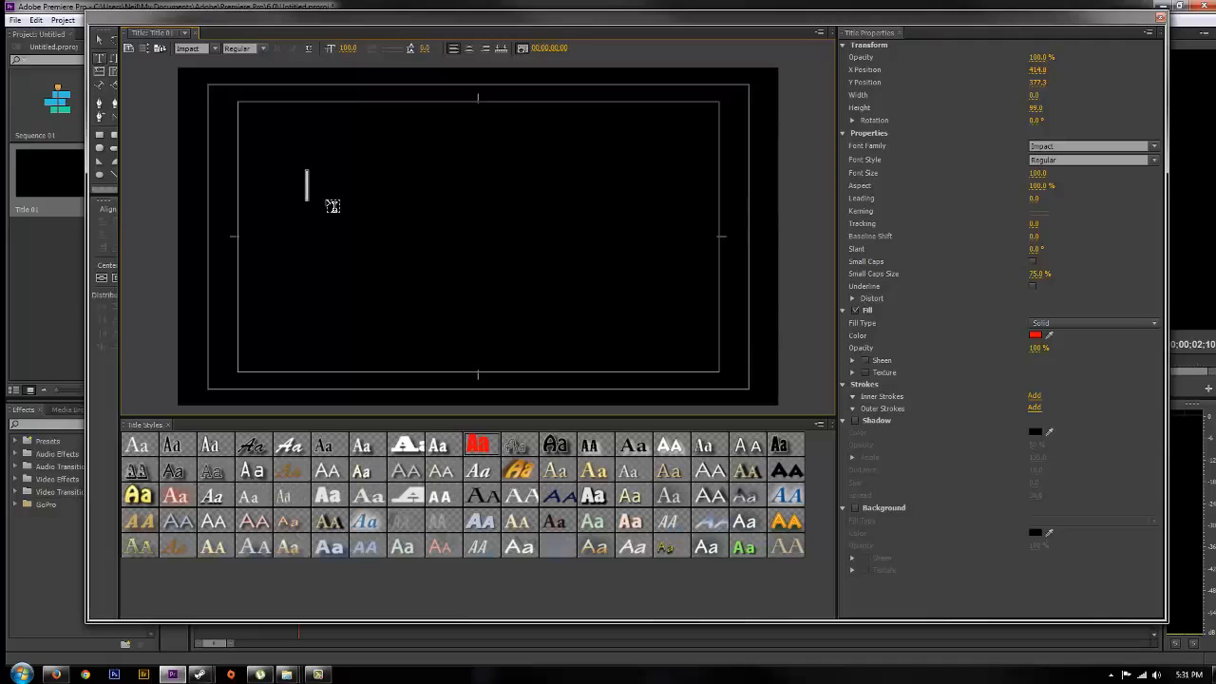
Enter the red title text THIS IS EASY, MOTION, TYPOGRAPHY on three lines
text(THIS IS EASY M)
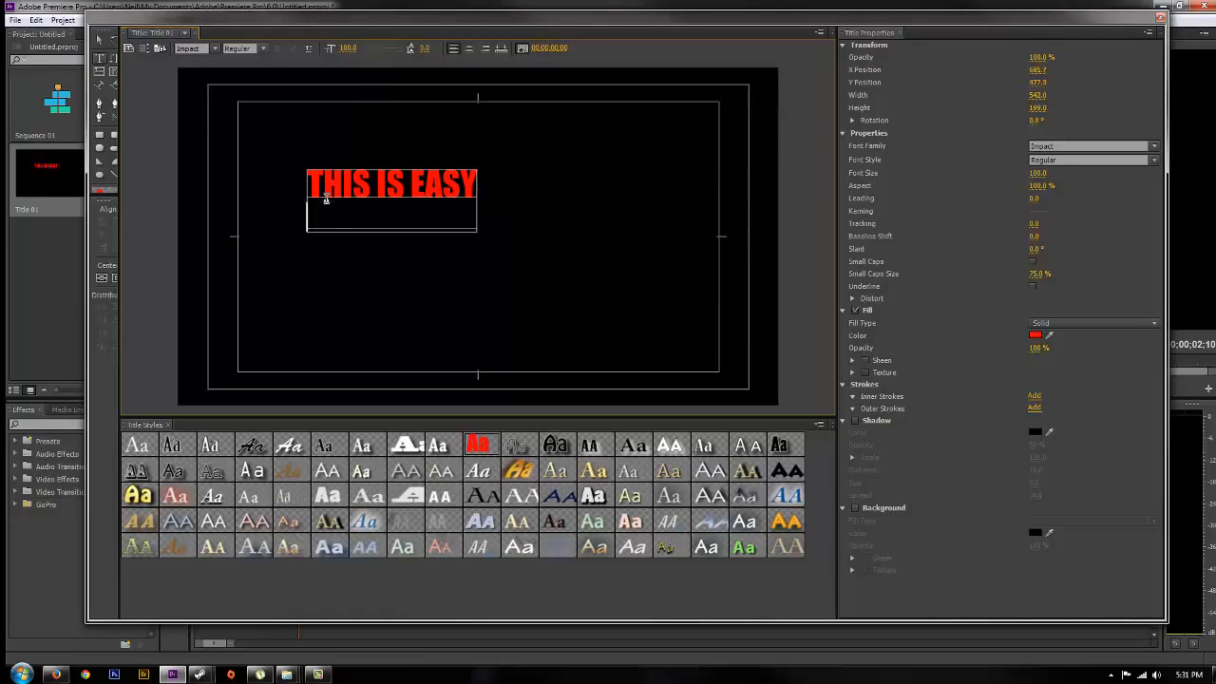
text(MOTION)
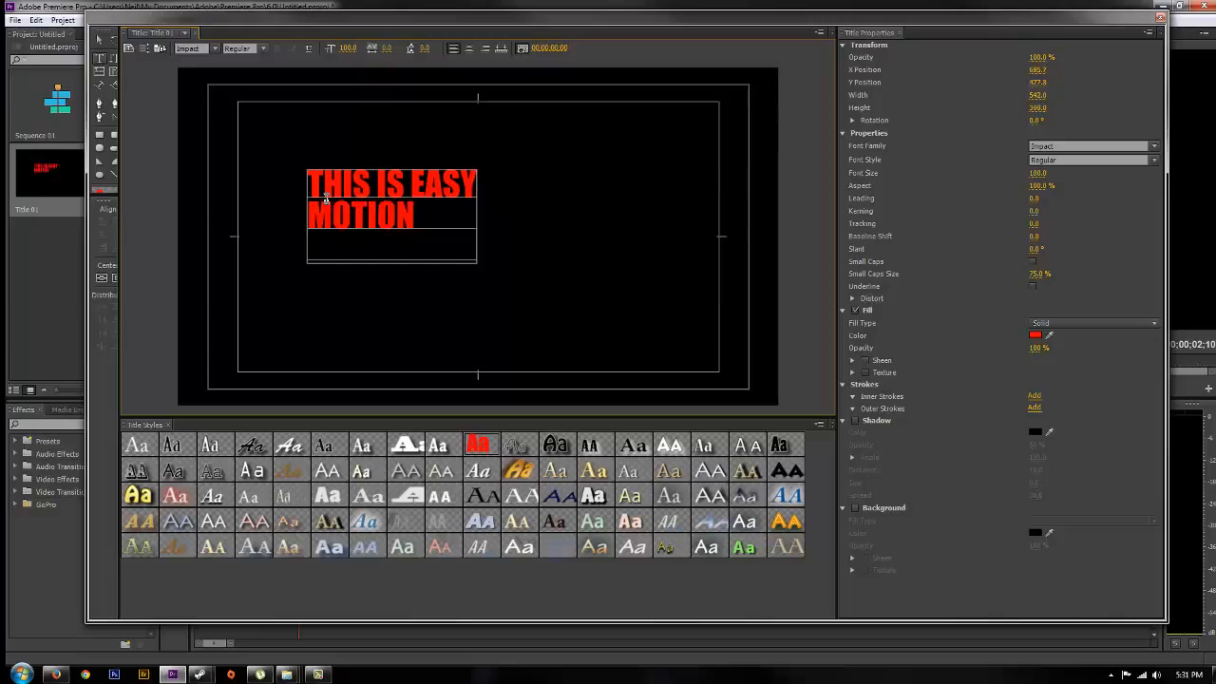
text(TYPOGR)
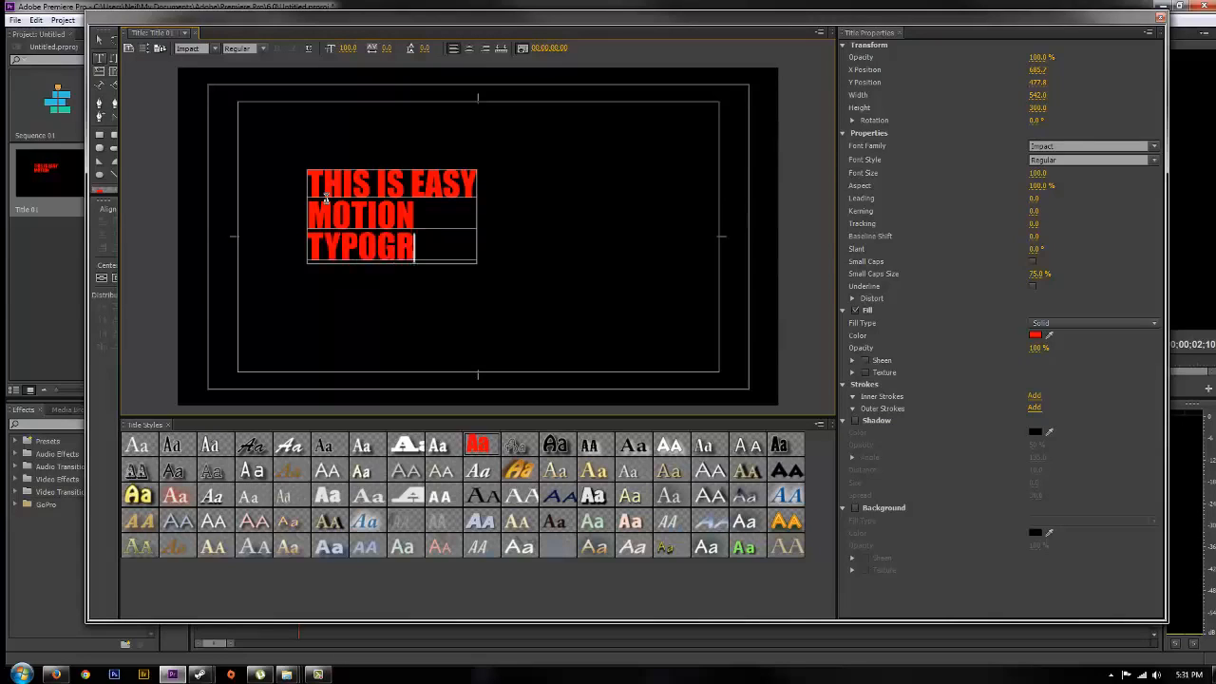
text(APHY)
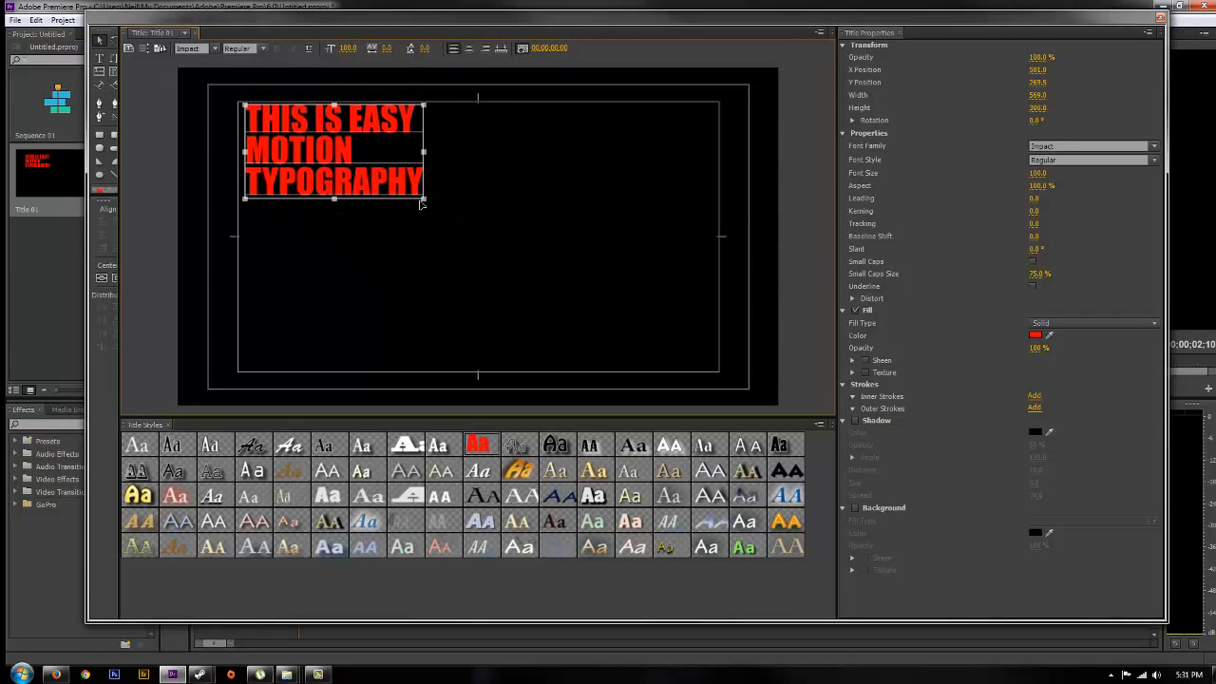
Scale the title text box so the three lines fill most of the frame
drag(422, 197, 669, 380)
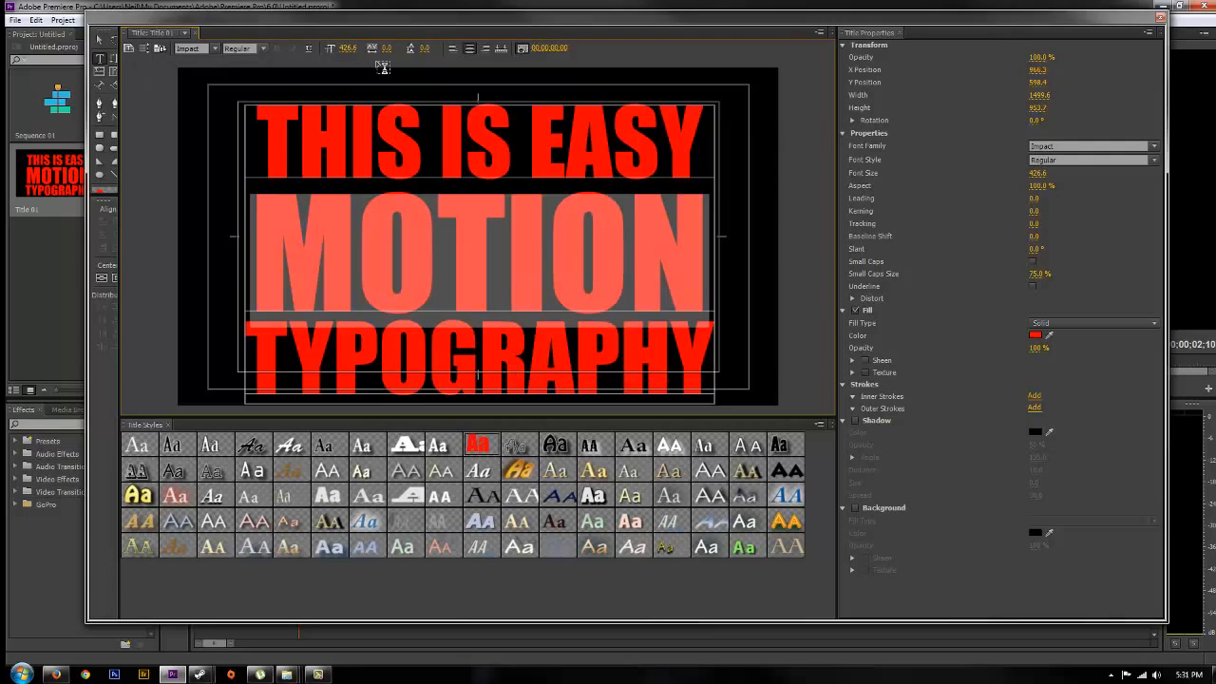
mouse_move(130, 49)
text(cr)
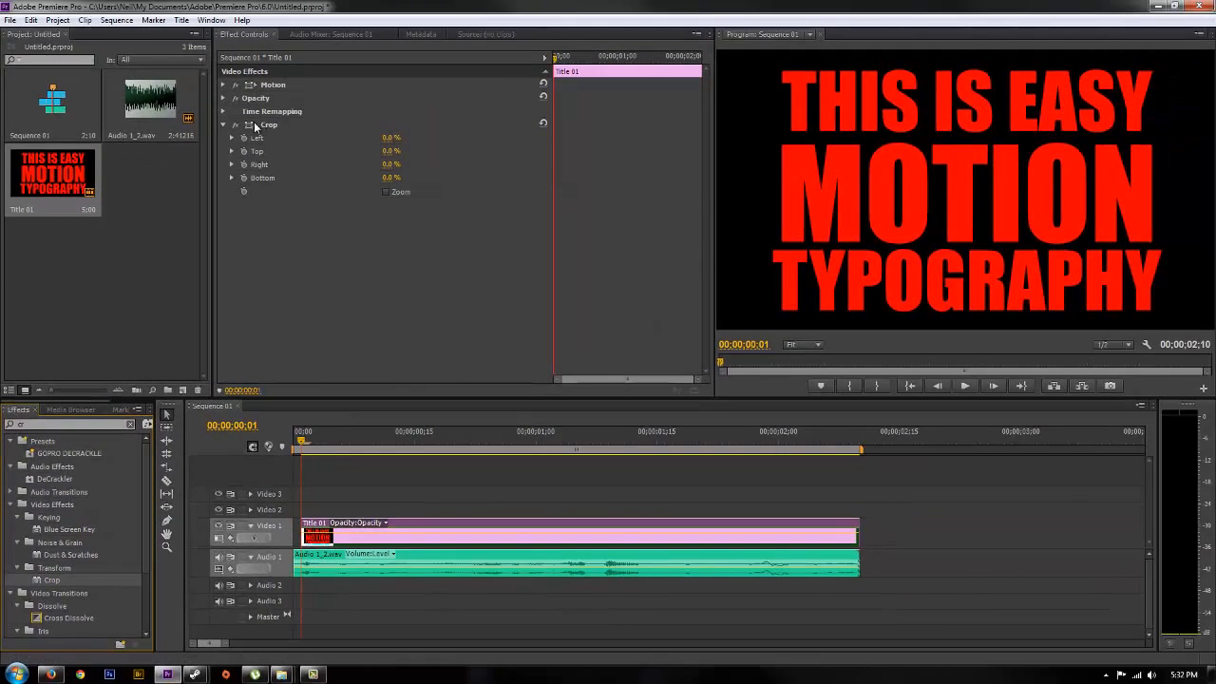
Reveal the Crop effect settings on the title clip placed above the audio
click(269, 126)
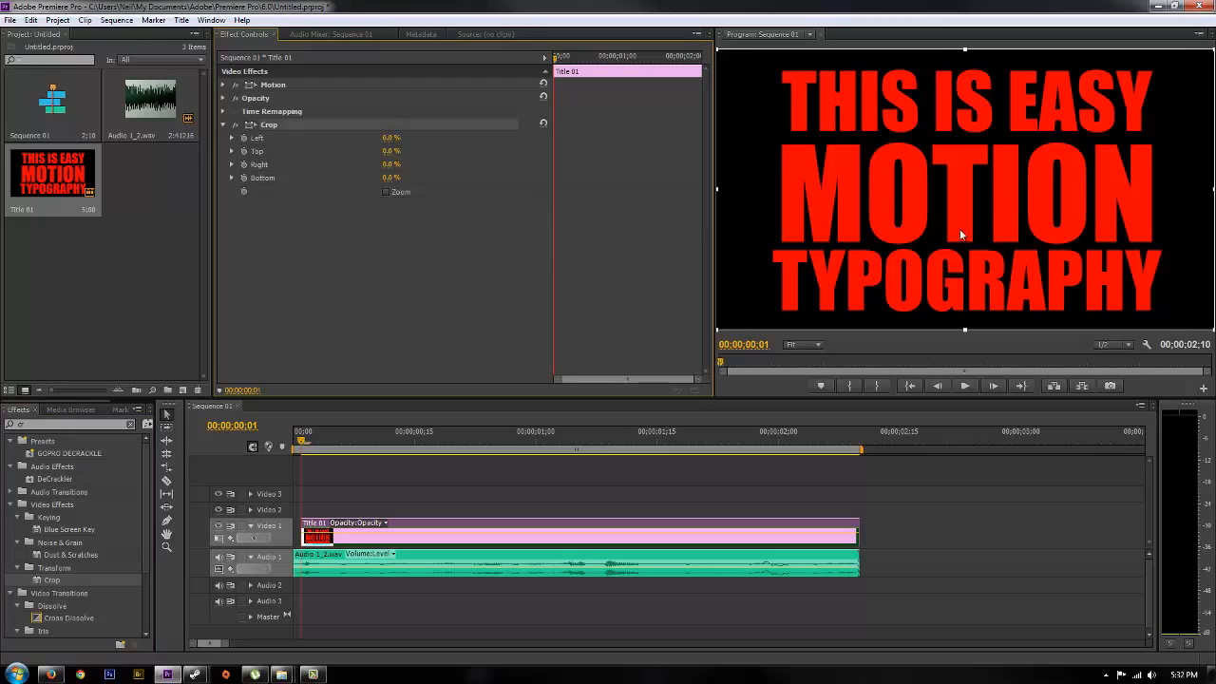
mouse_move(990, 190)
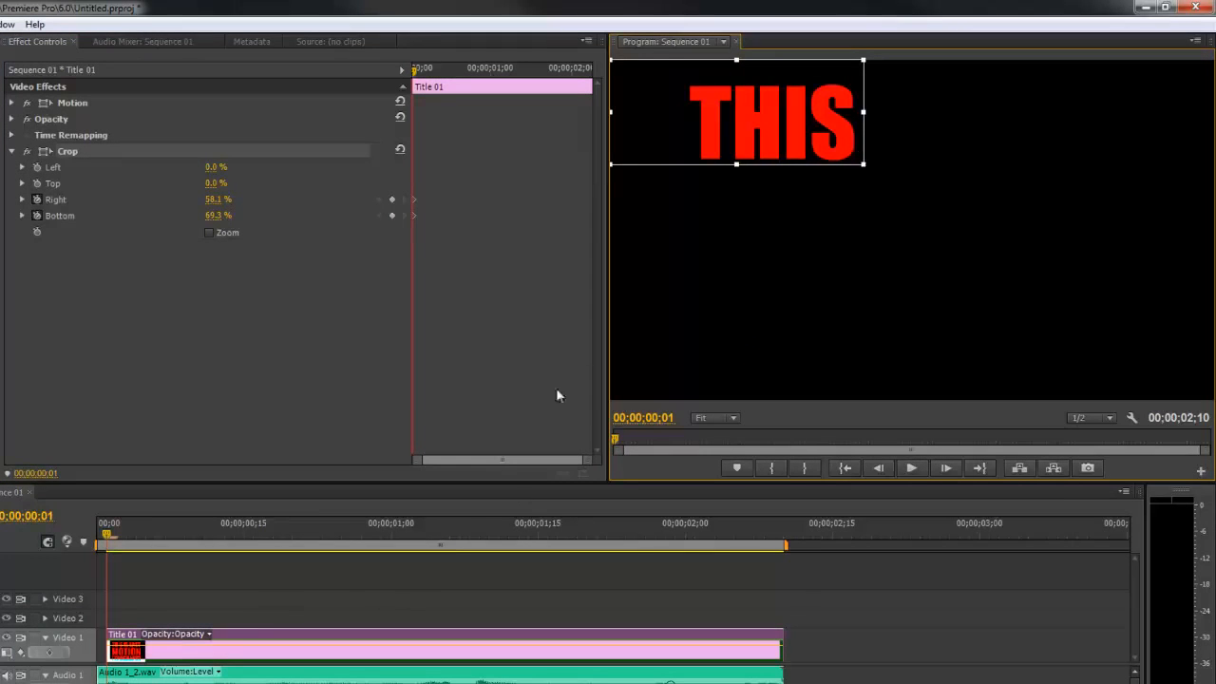
mouse_move(257, 433)
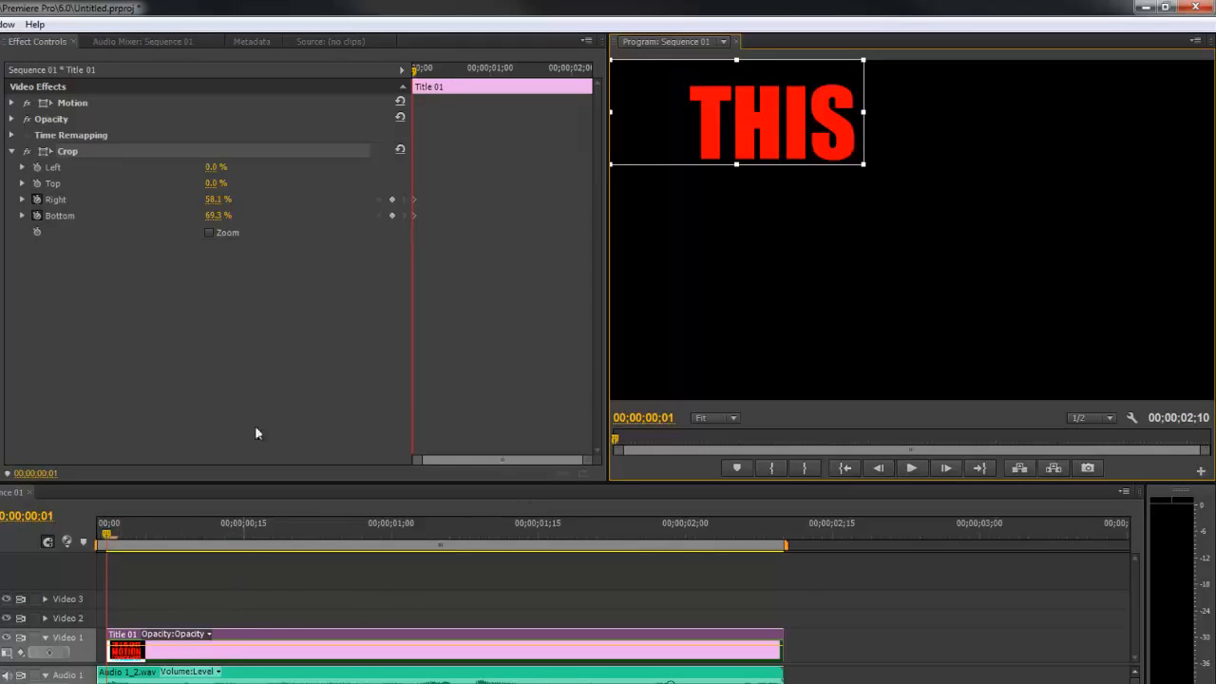
mouse_move(64, 208)
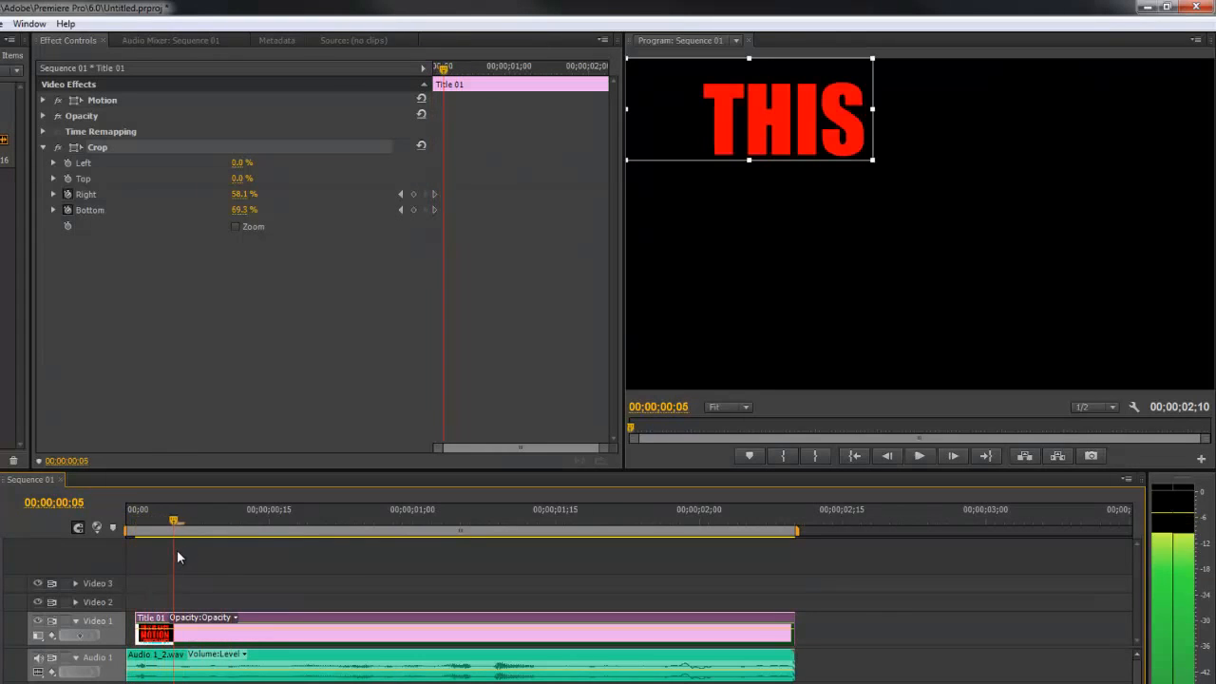
mouse_move(414, 193)
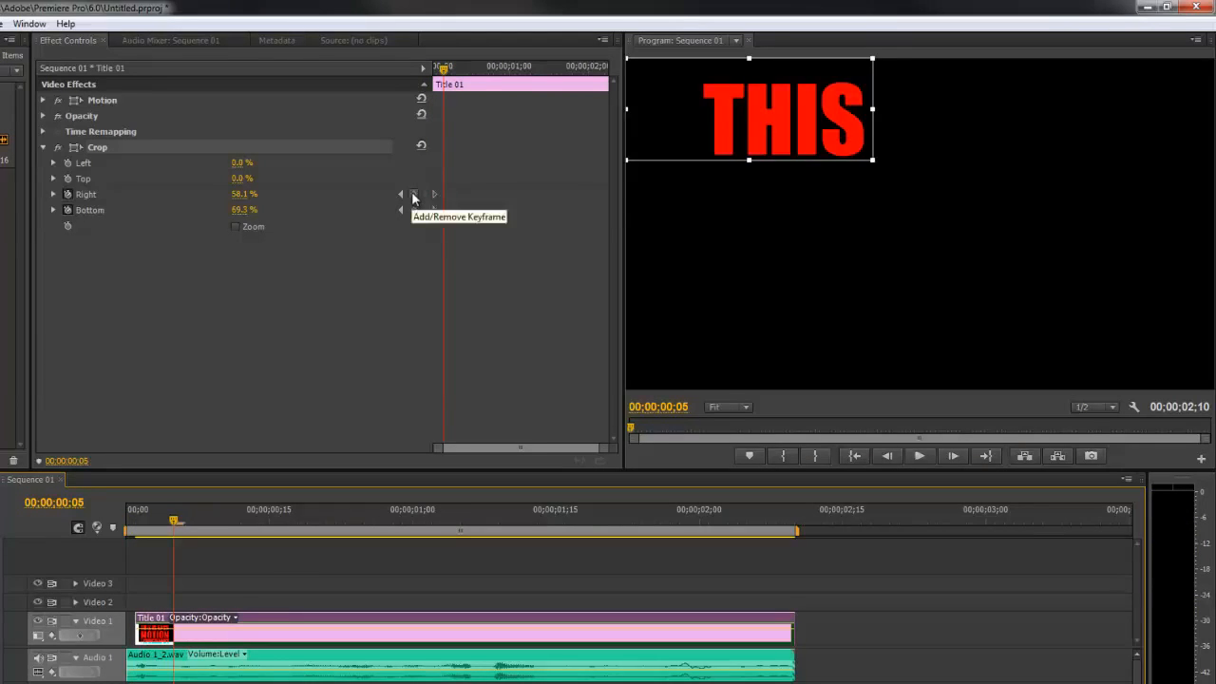
Add a crop keyframe revealing THIS IS, then move to a later frame for the next word
click(414, 194)
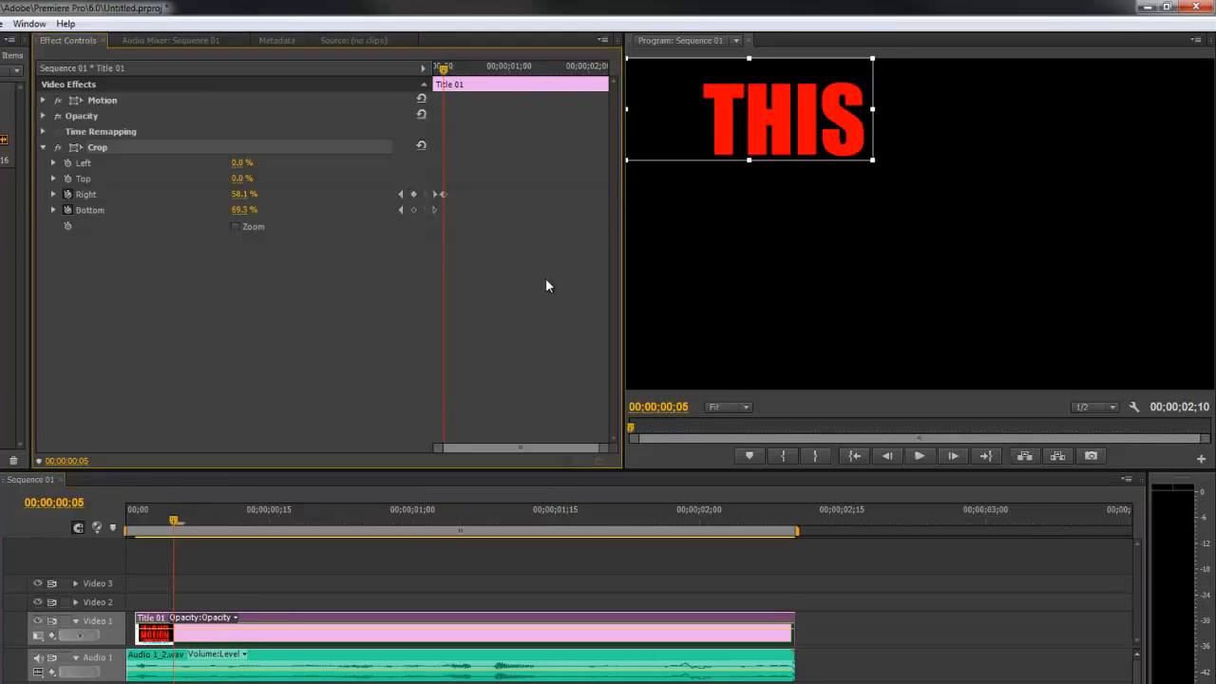
mouse_move(620, 304)
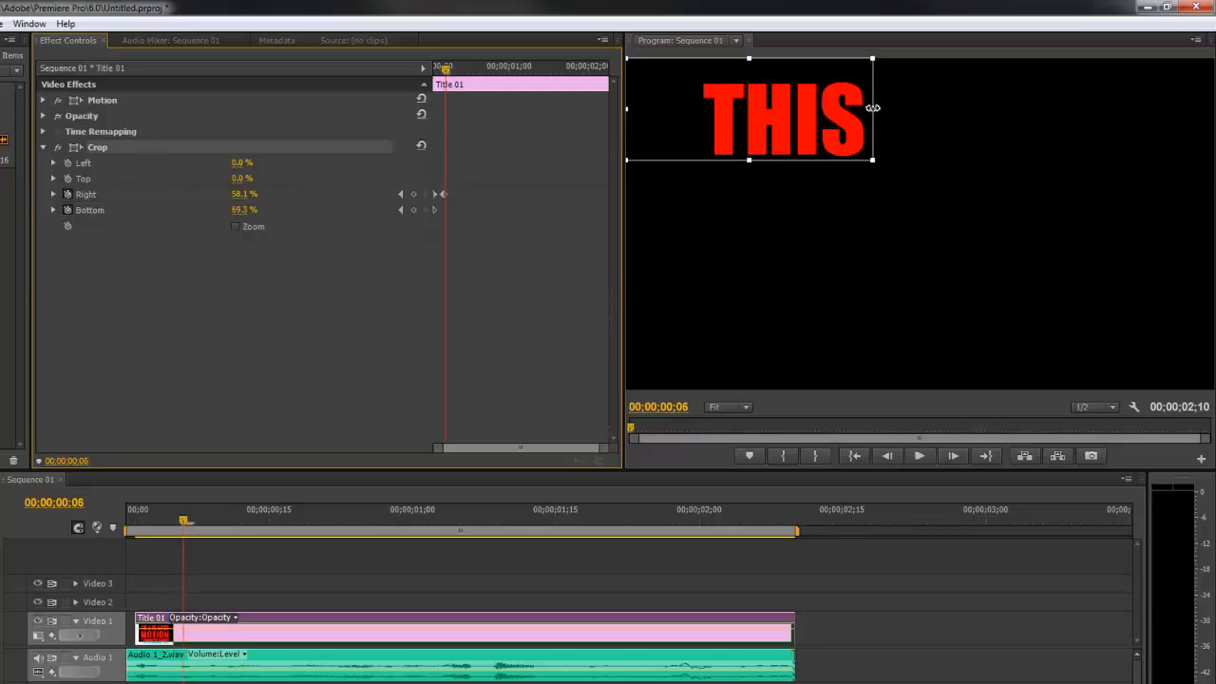
drag(872, 106, 952, 103)
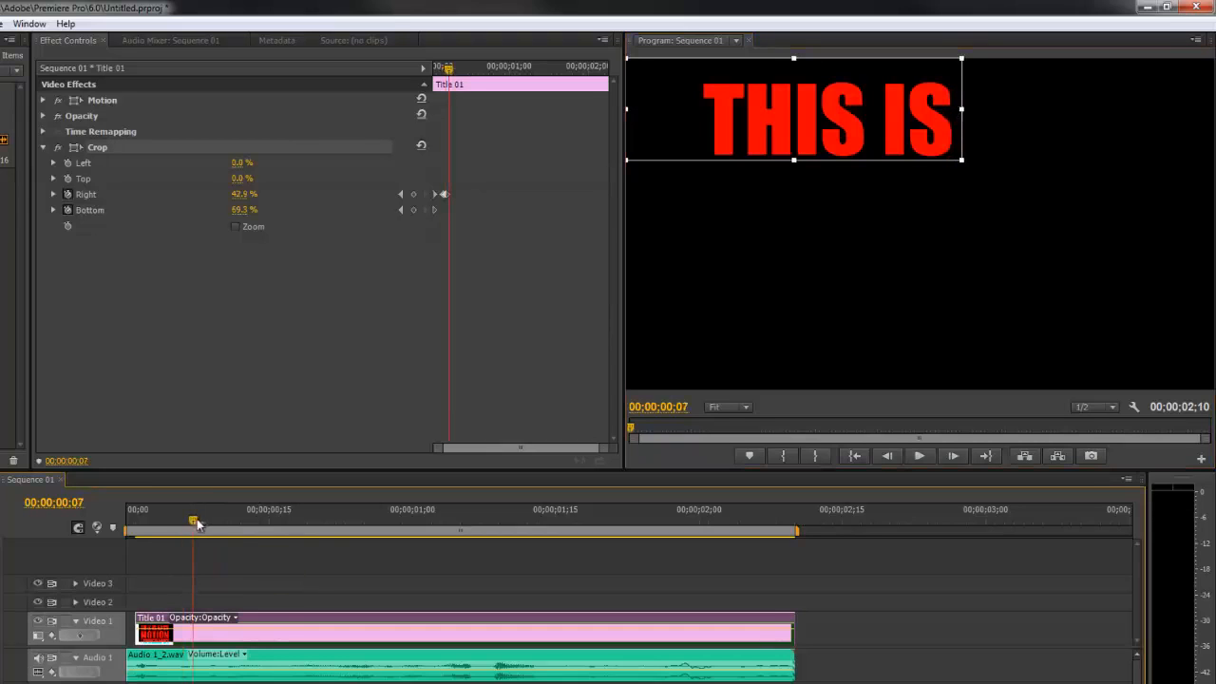
drag(194, 524, 220, 525)
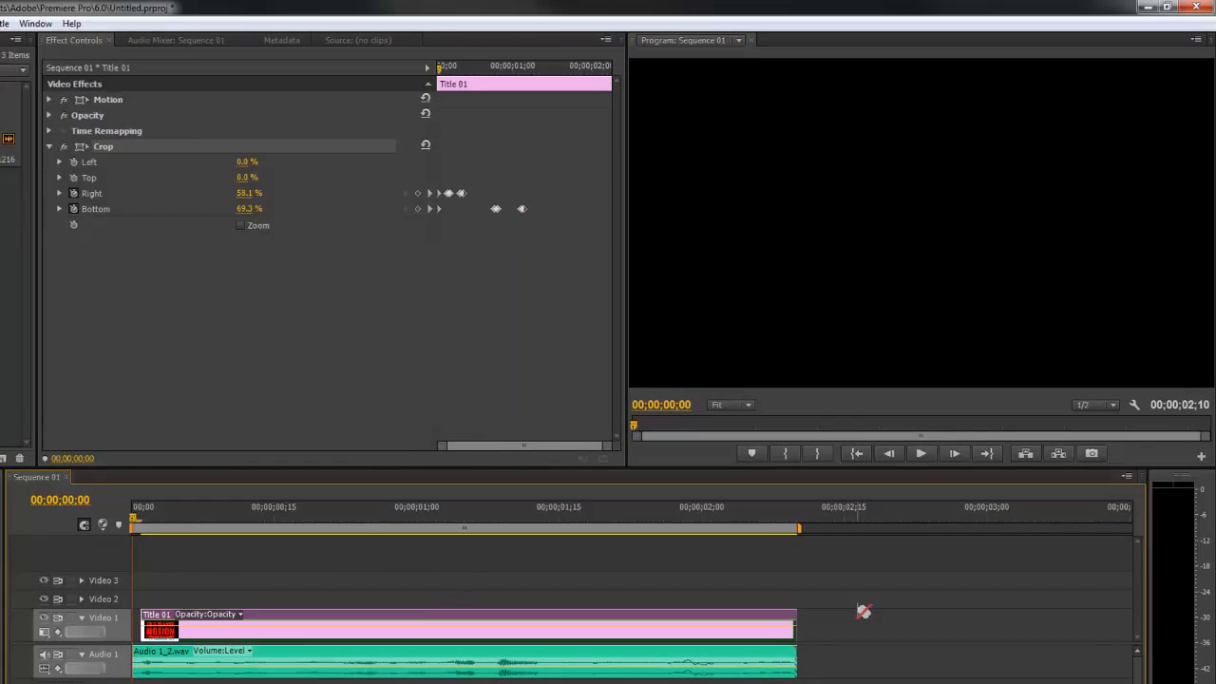
Jump the playhead to where the full three-line title is revealed
click(920, 452)
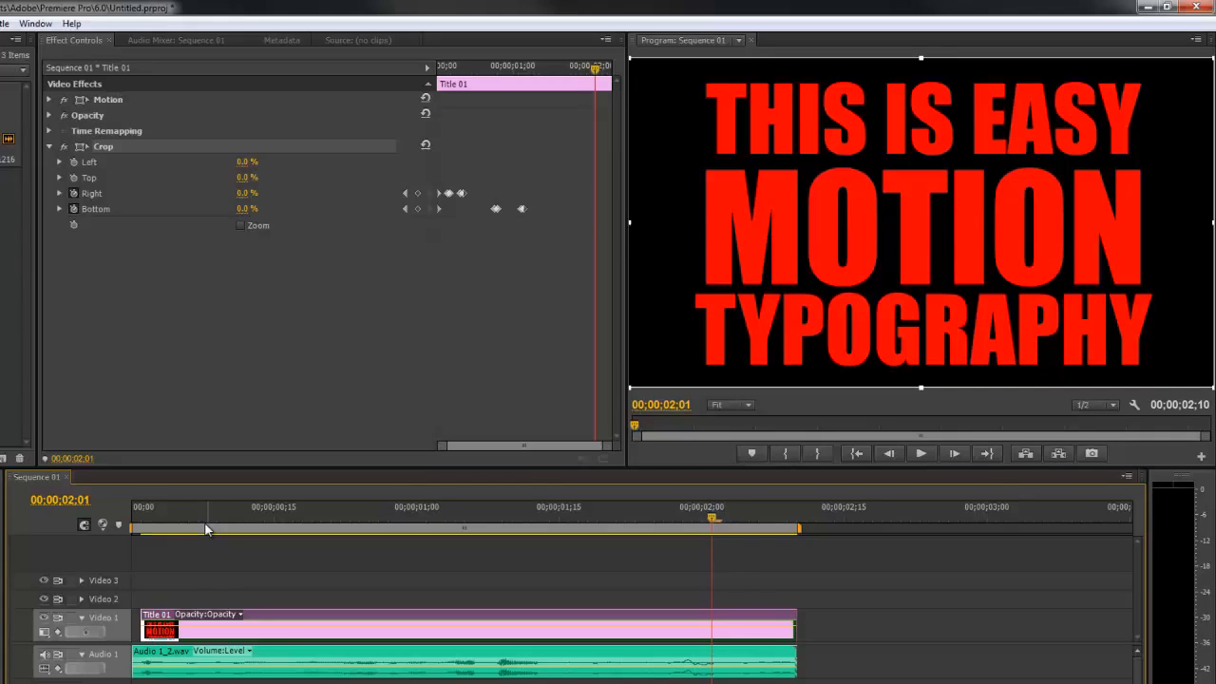
mouse_move(213, 528)
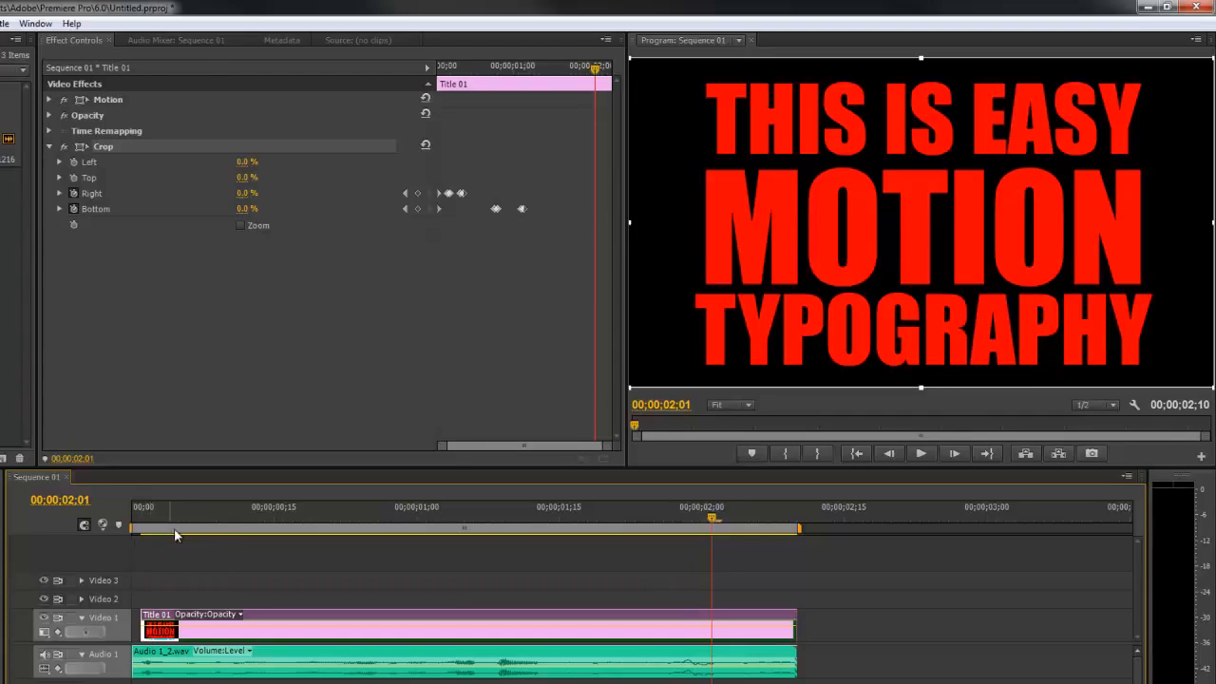
mouse_move(171, 513)
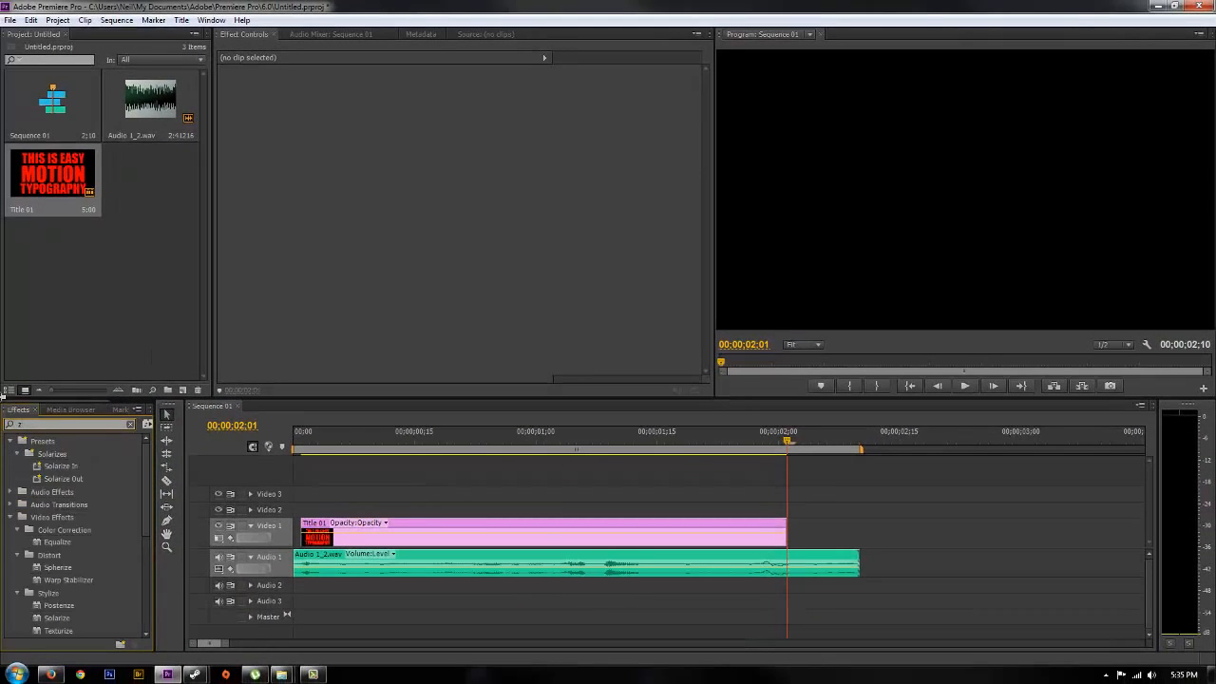
Find the Cross Zoom transition, place it at the title clip's end and preview from the start
text(zoom)
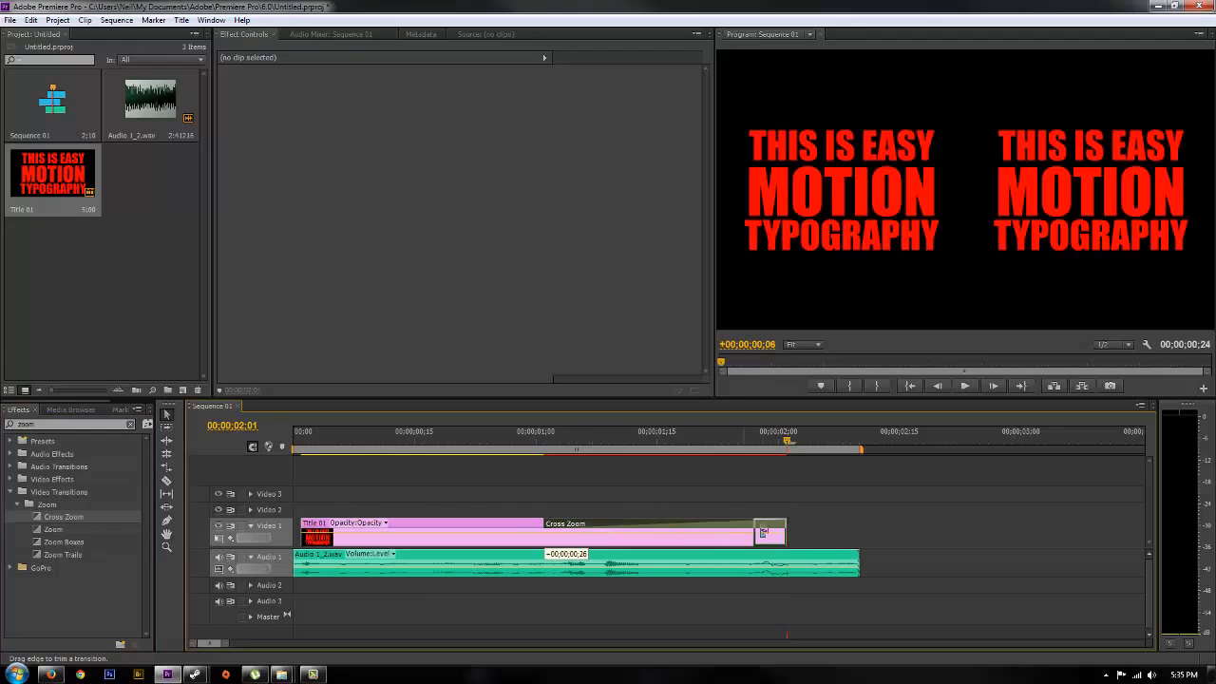
click(768, 524)
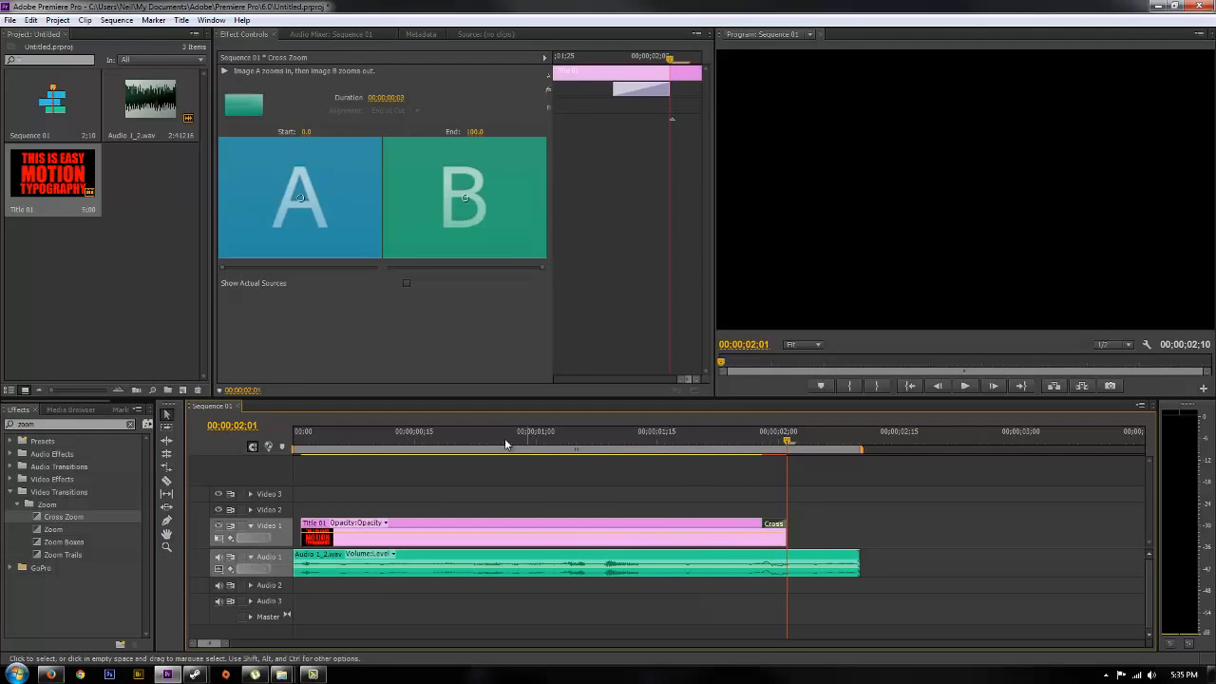
click(965, 384)
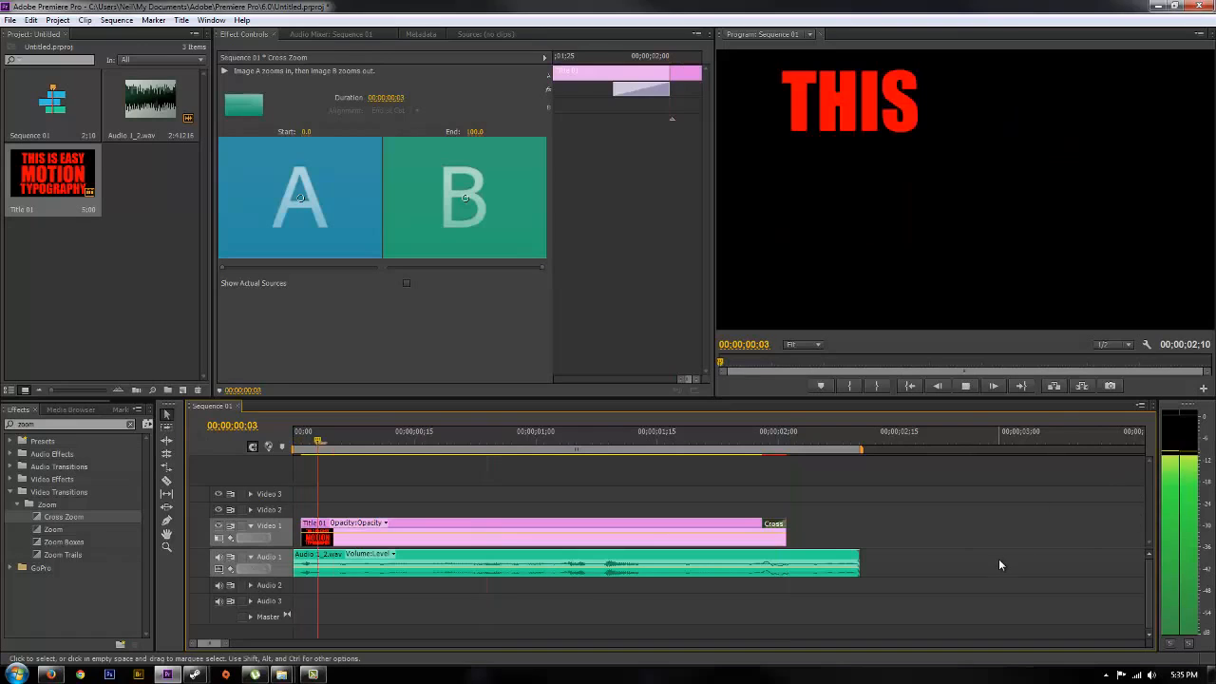